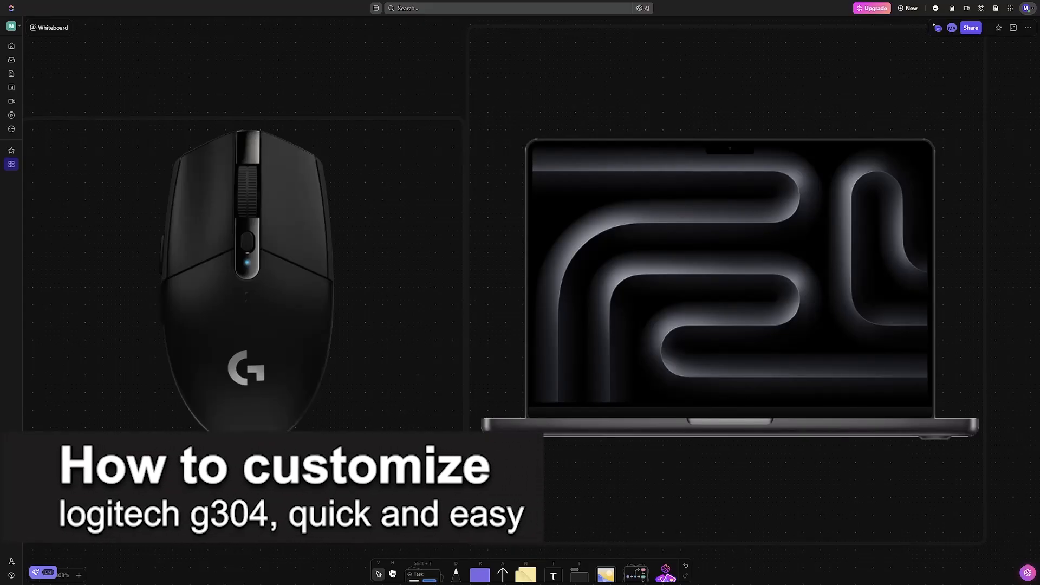
Step: Select the pen tool to begin pink freehand annotations on the mouse image
click(455, 575)
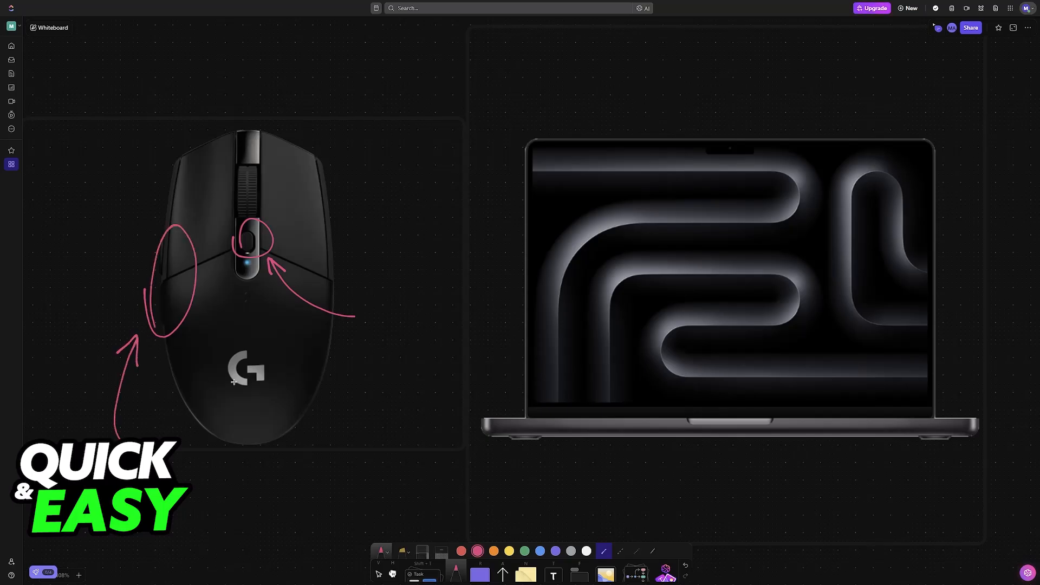
mouse_move(304, 254)
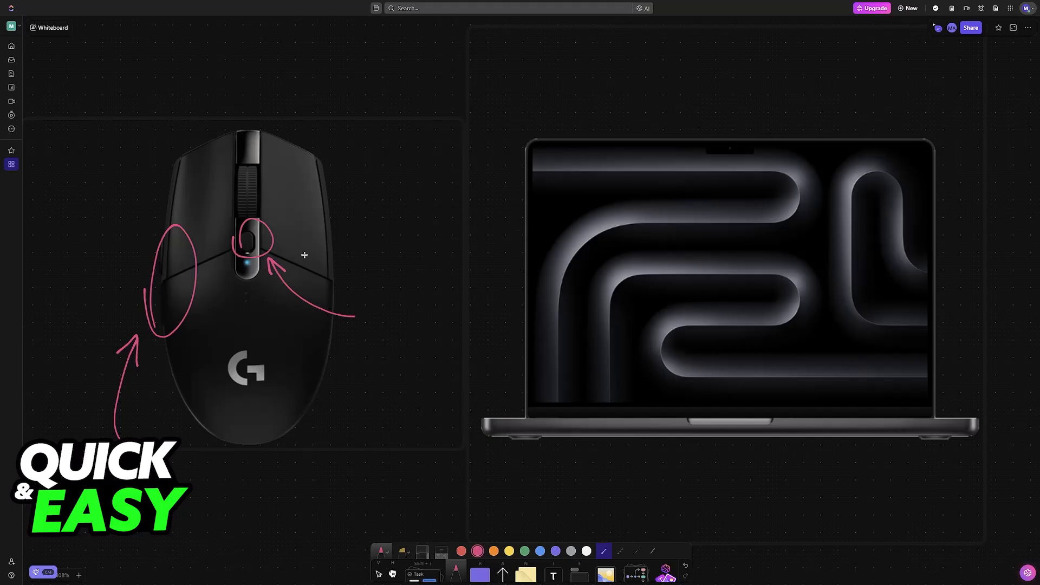
mouse_move(344, 266)
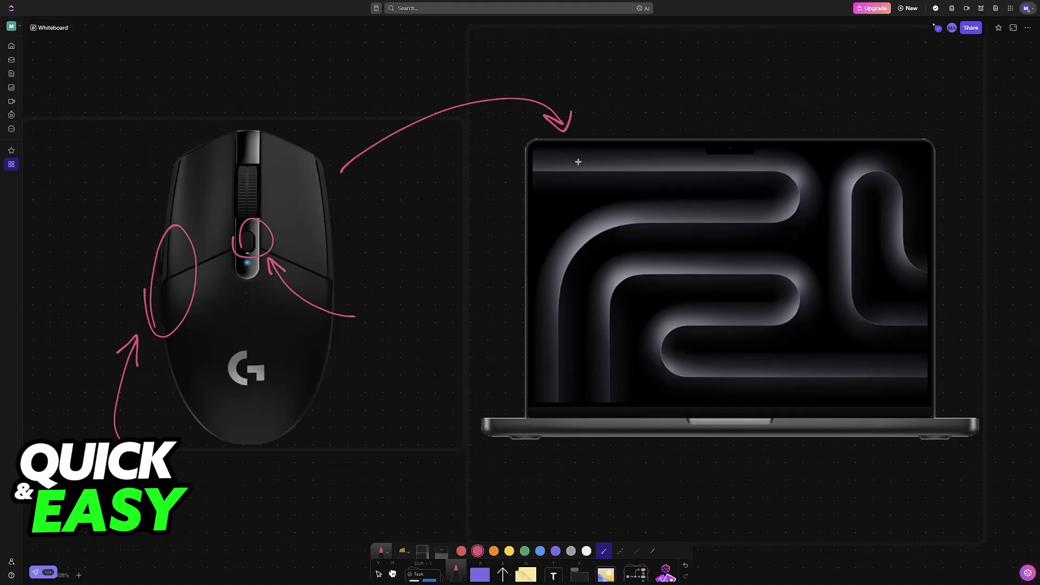
mouse_move(444, 273)
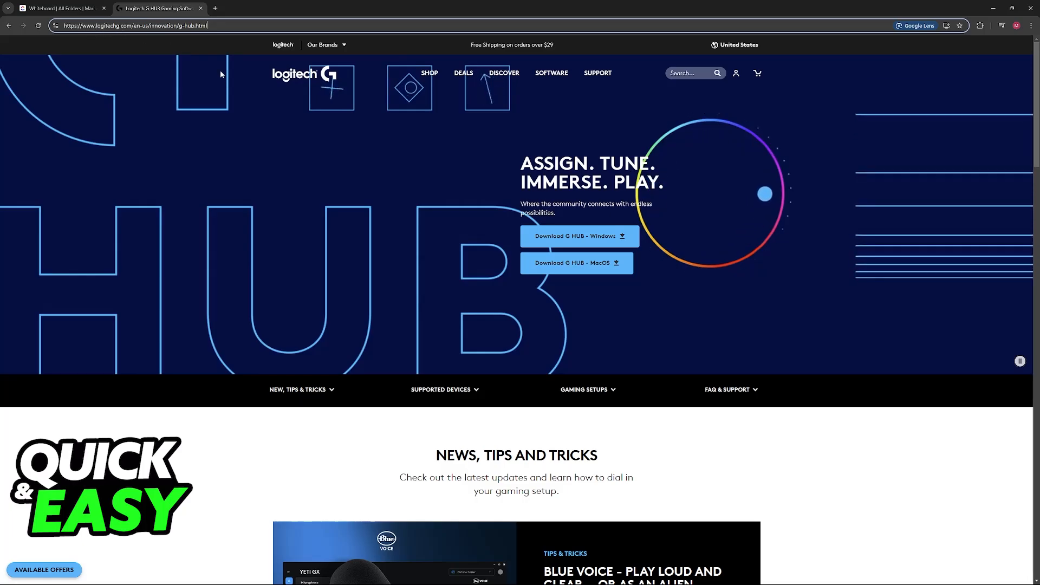
click(550, 73)
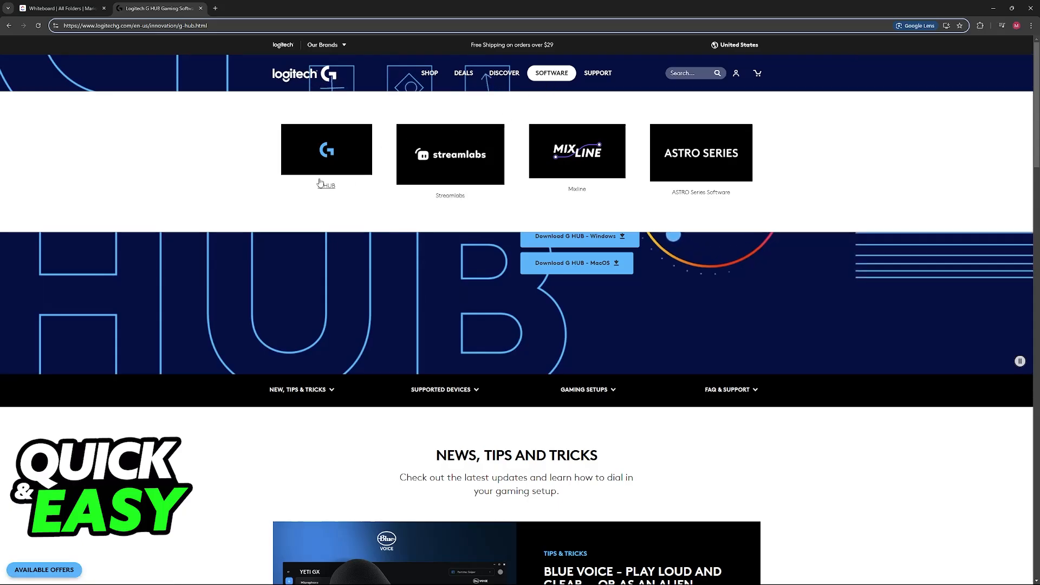
double_click(327, 185)
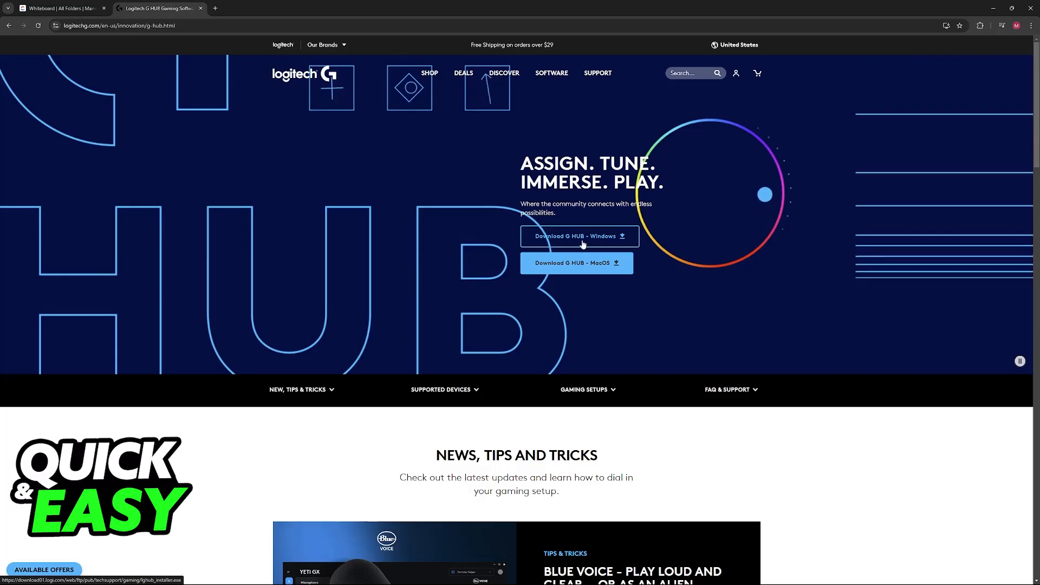
mouse_move(480, 215)
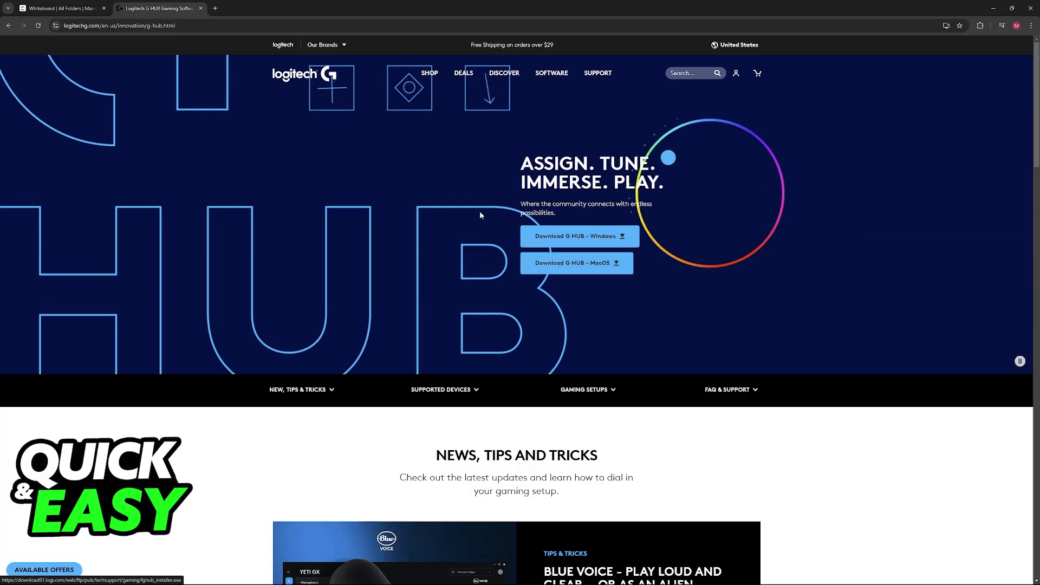
Step: Switch from the G HUB download page back to the annotated ClickUp whiteboard
click(60, 8)
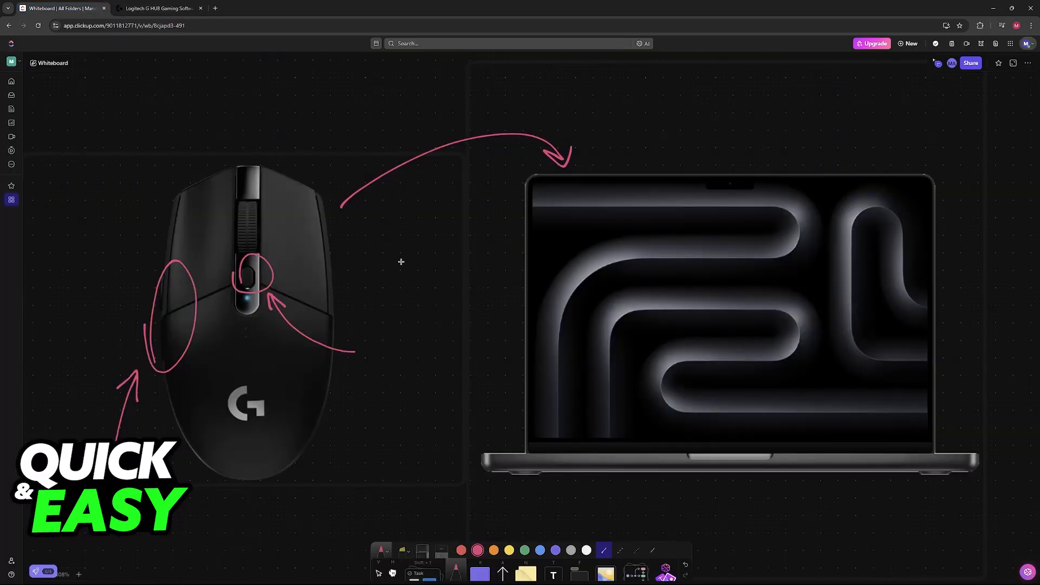
mouse_move(496, 307)
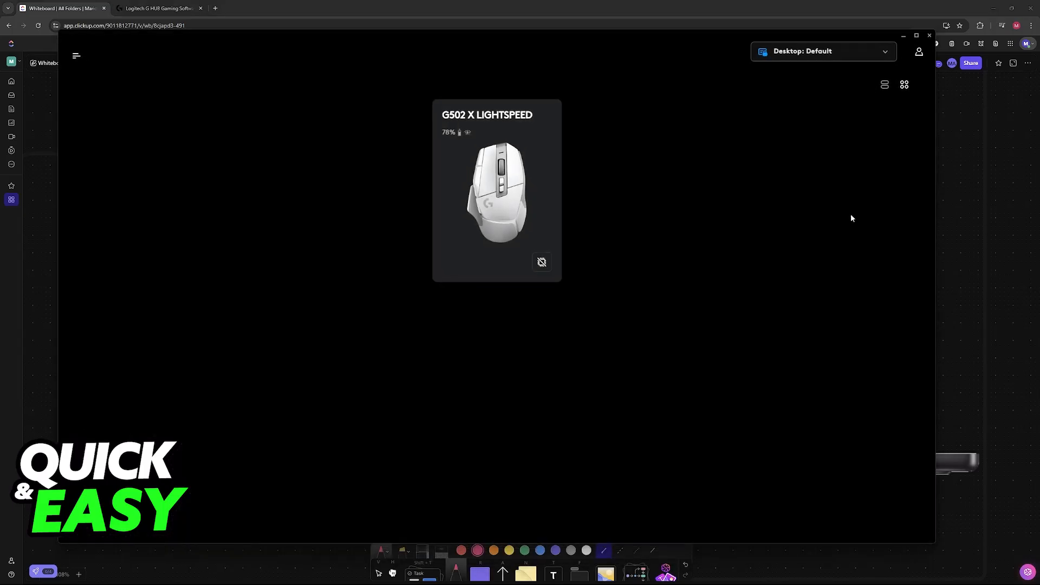
mouse_move(594, 210)
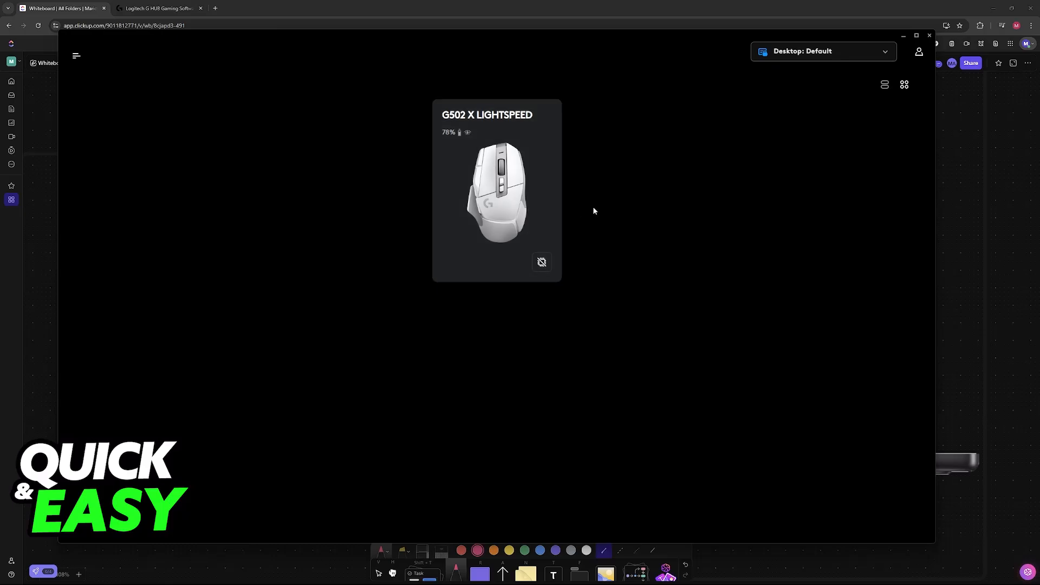
mouse_move(444, 123)
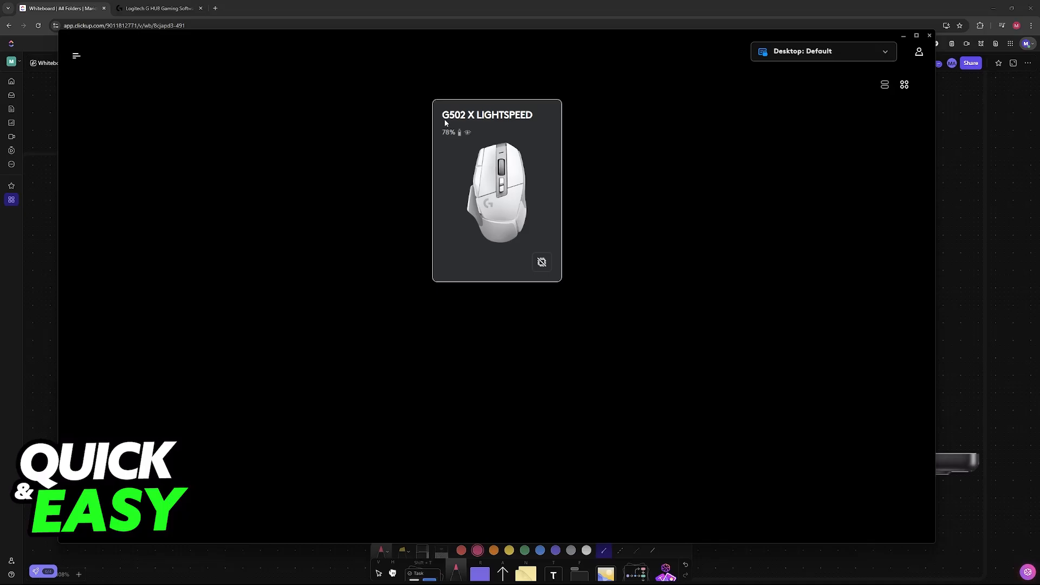
mouse_move(502, 237)
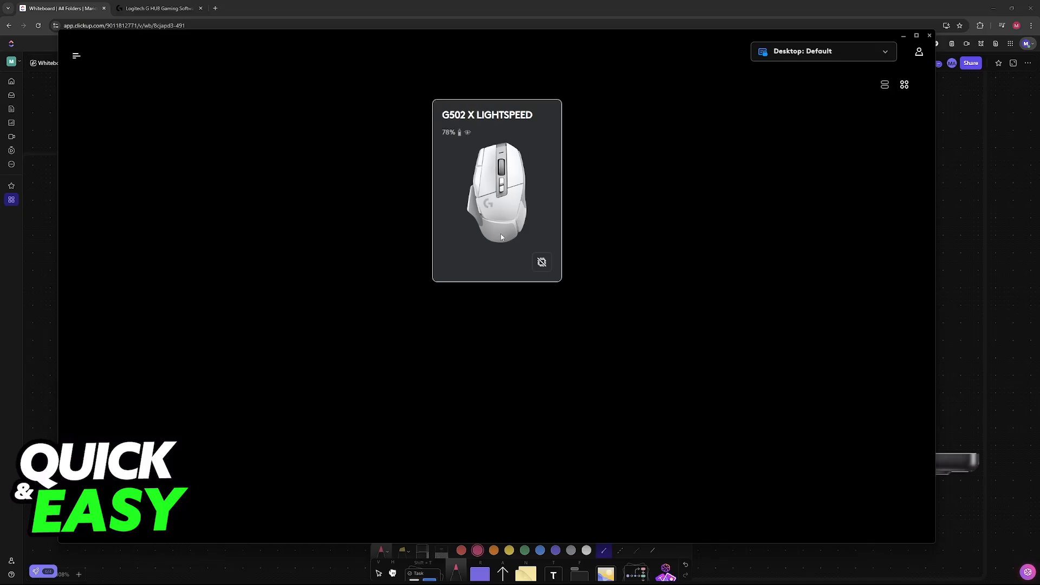
mouse_move(489, 179)
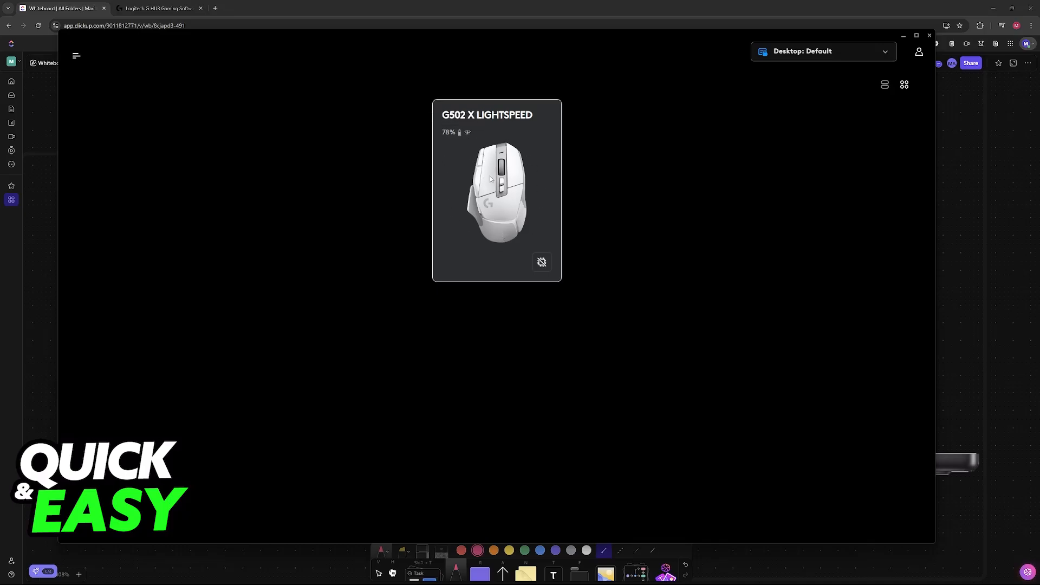
mouse_move(576, 248)
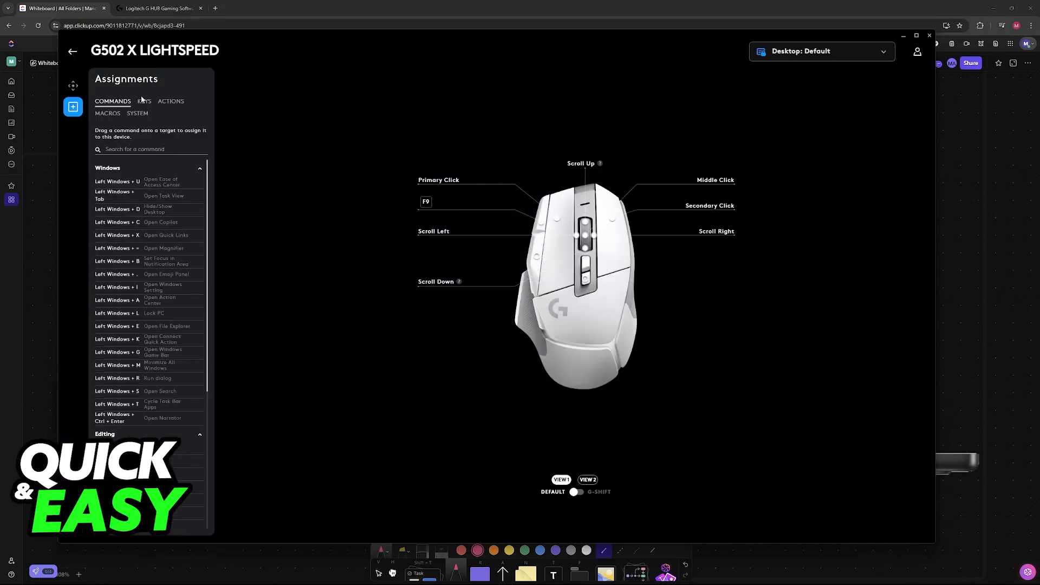
click(74, 86)
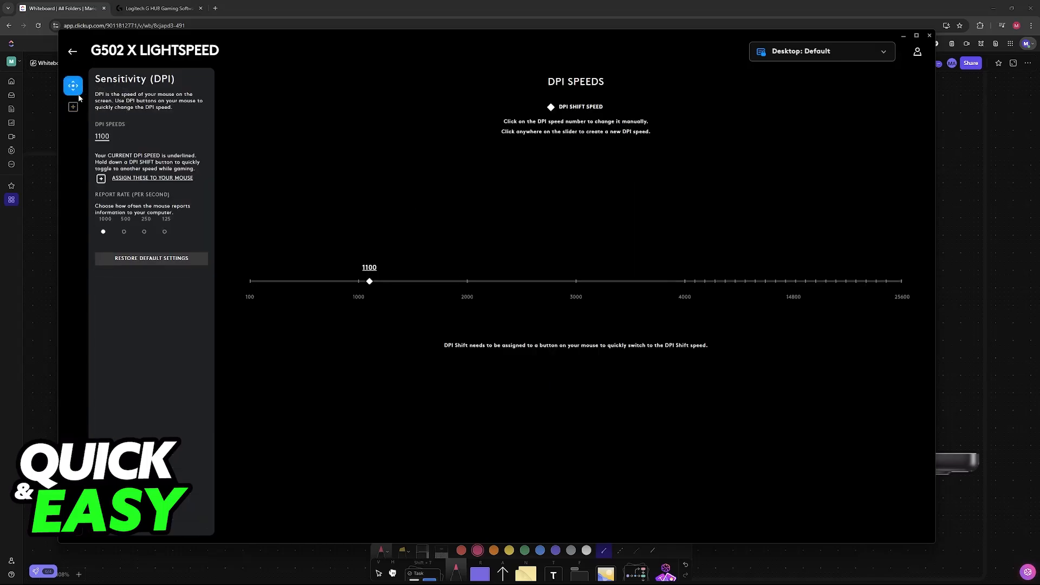
click(73, 107)
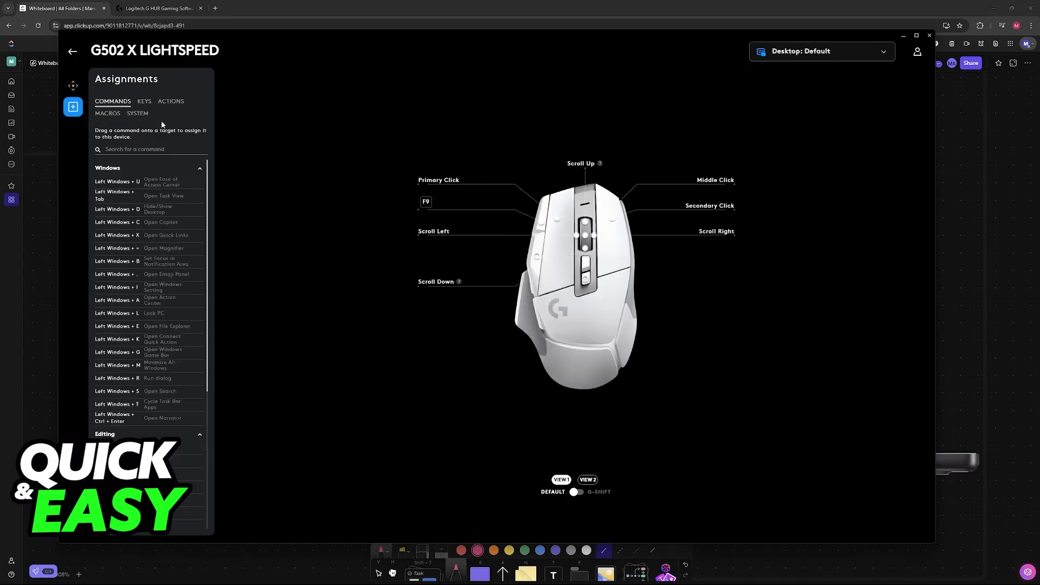
mouse_move(481, 207)
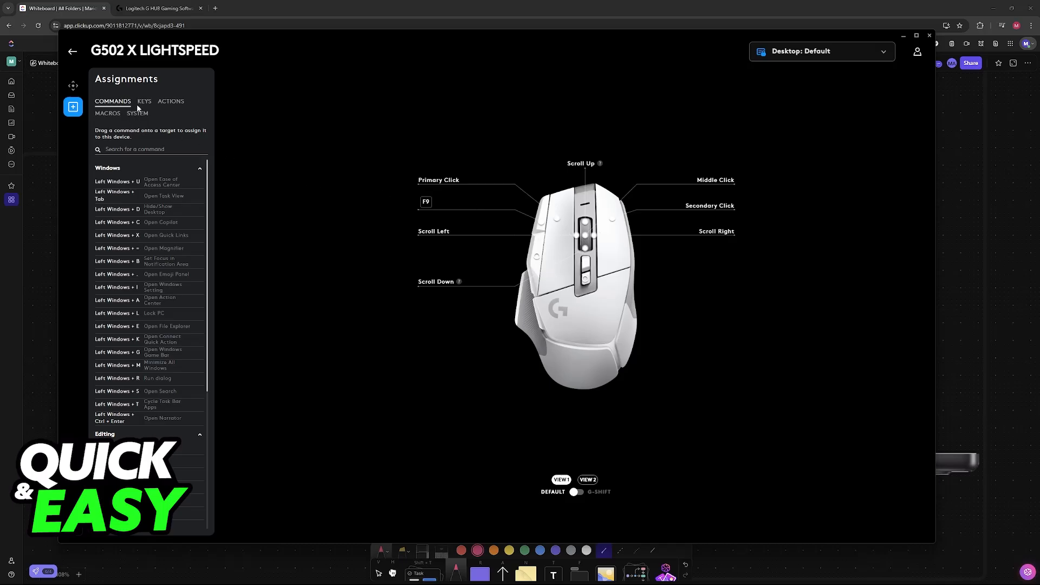
click(143, 100)
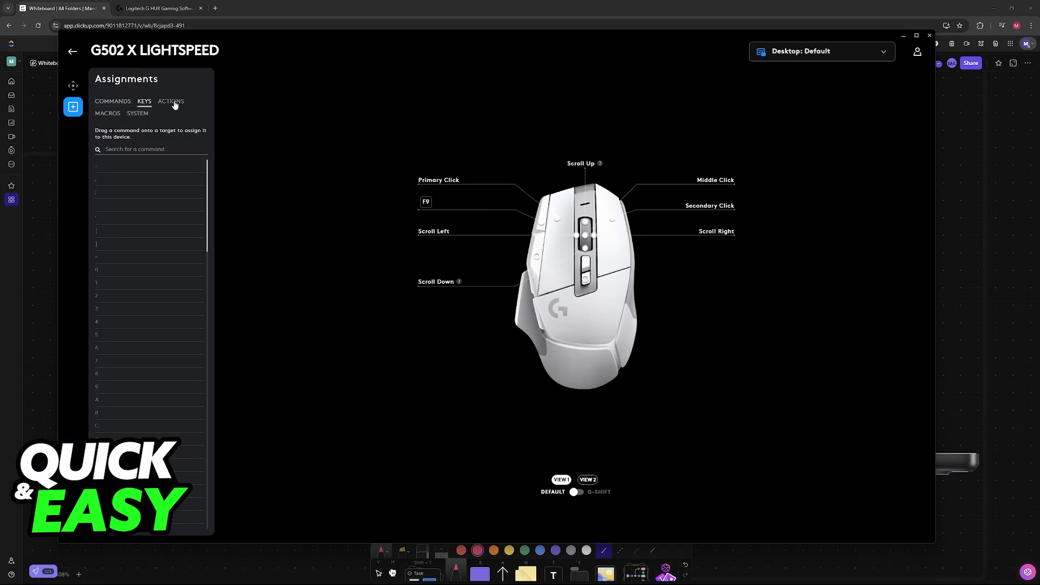
click(137, 112)
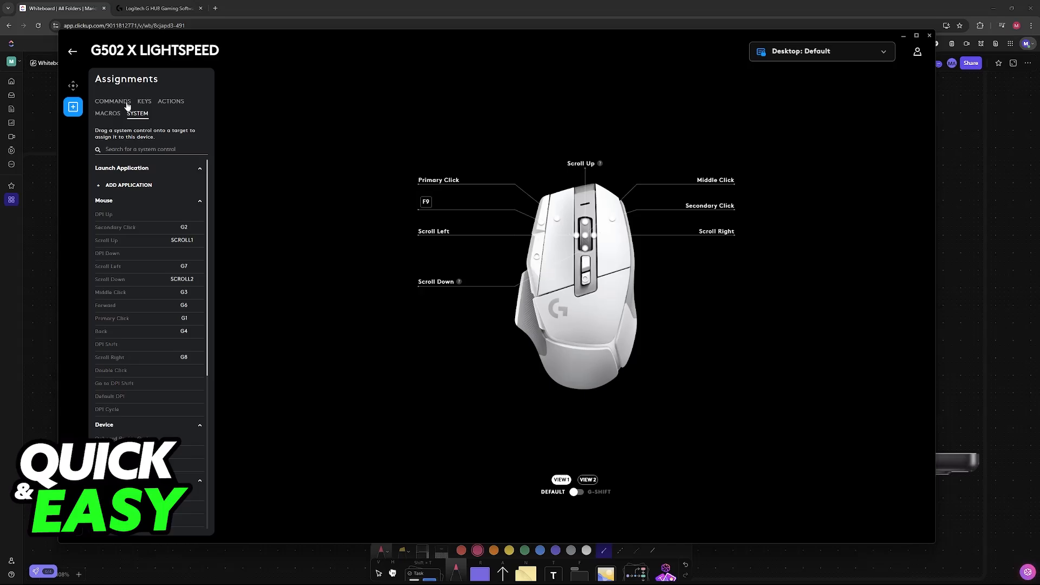
click(113, 101)
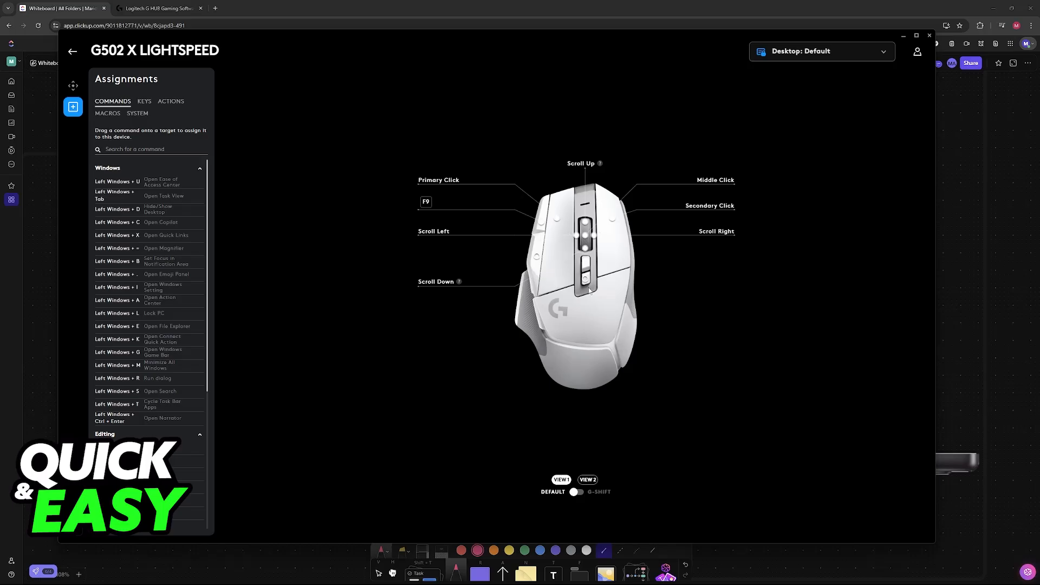
mouse_move(579, 316)
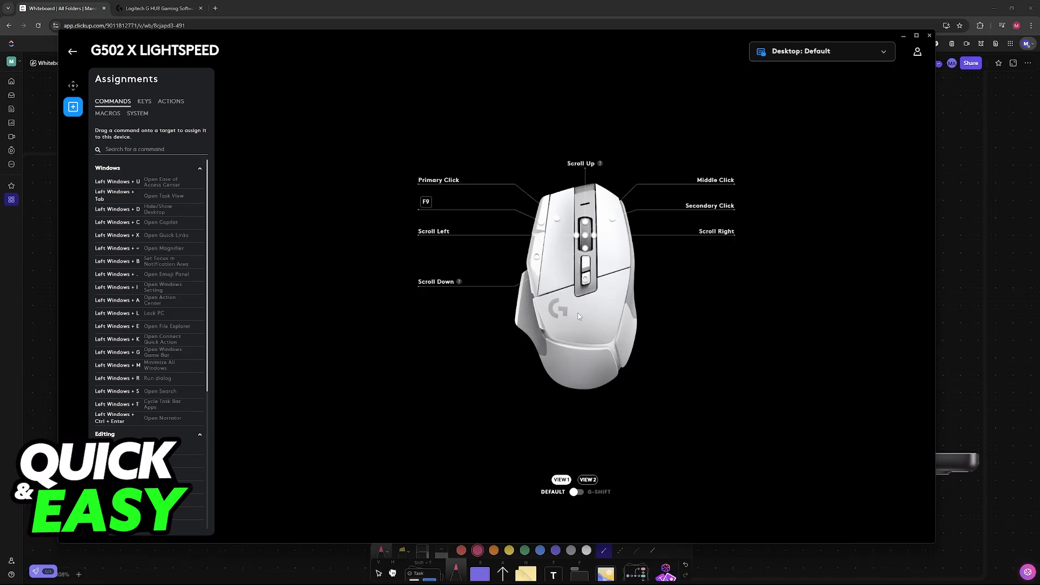
Step: Browse the Keys list down to the F-keys, then leave G HUB for the whiteboard
scroll(down, 3)
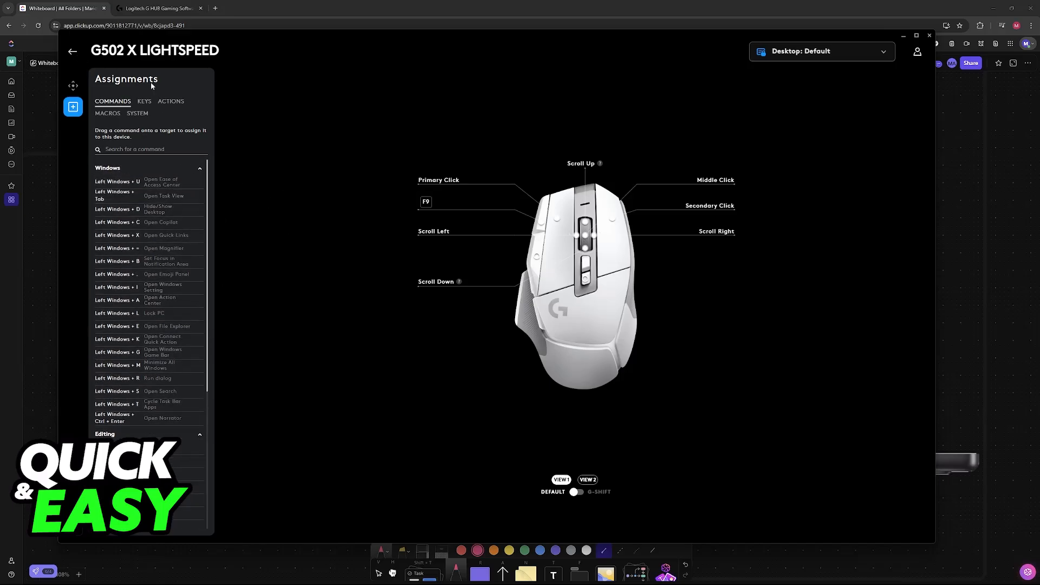
scroll(down, 3)
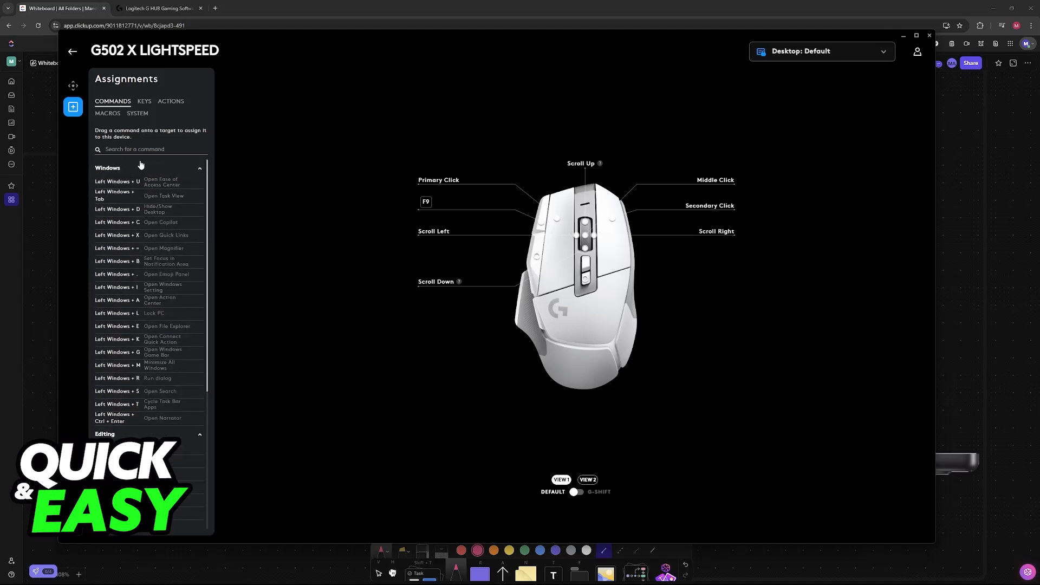
click(144, 101)
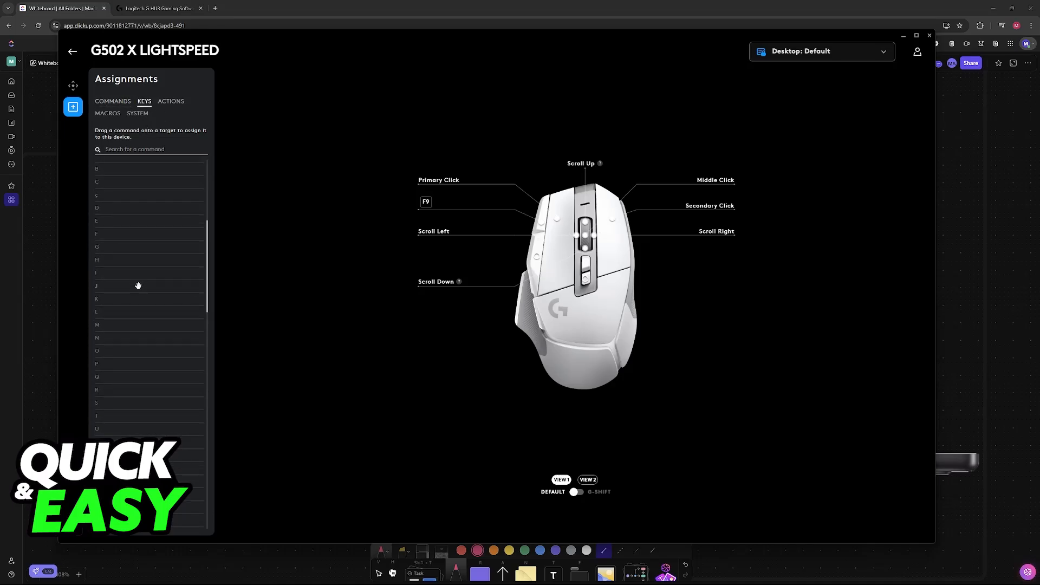
scroll(down, 3)
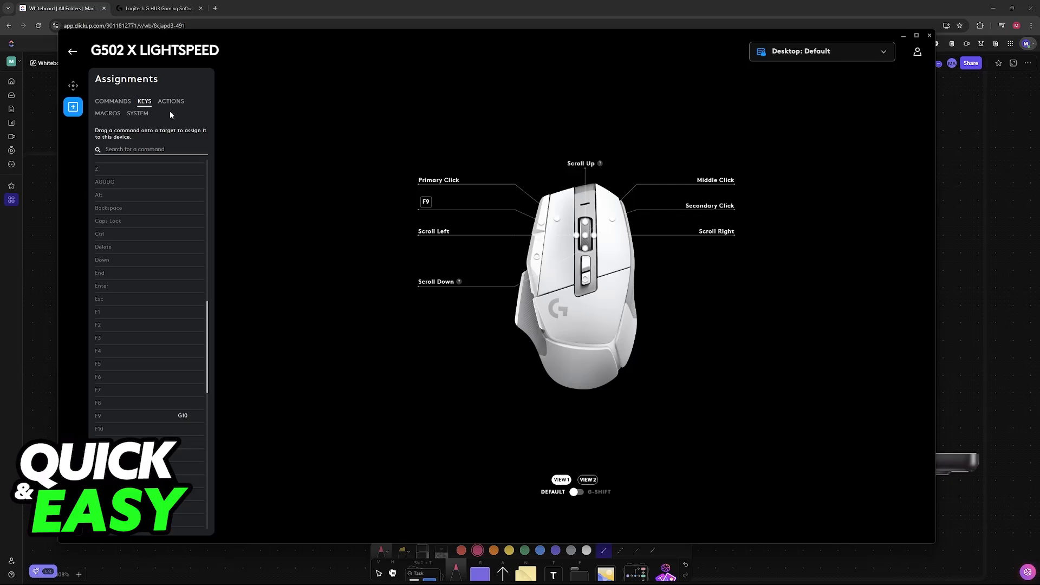
click(171, 100)
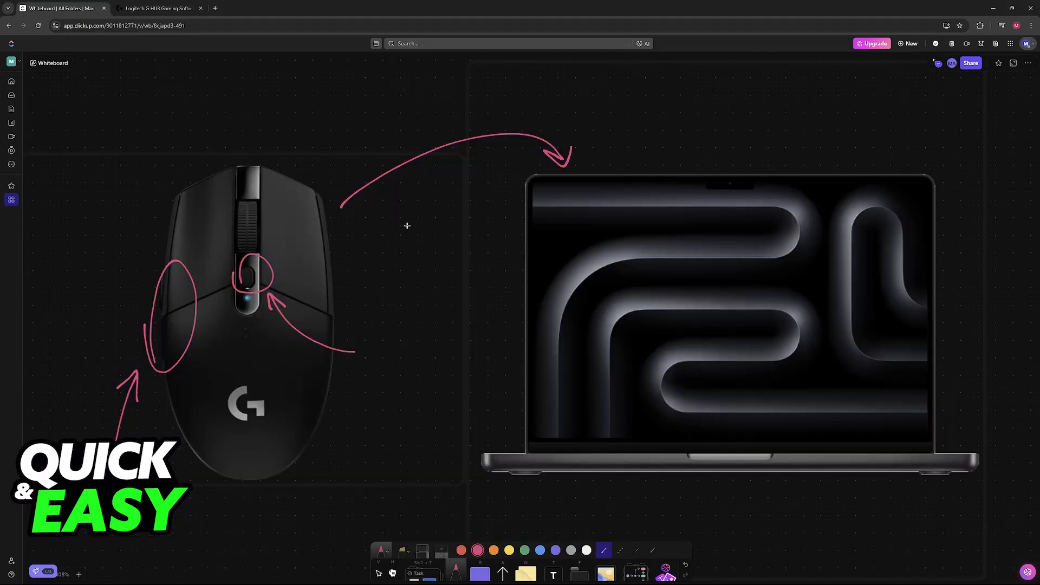
mouse_move(488, 280)
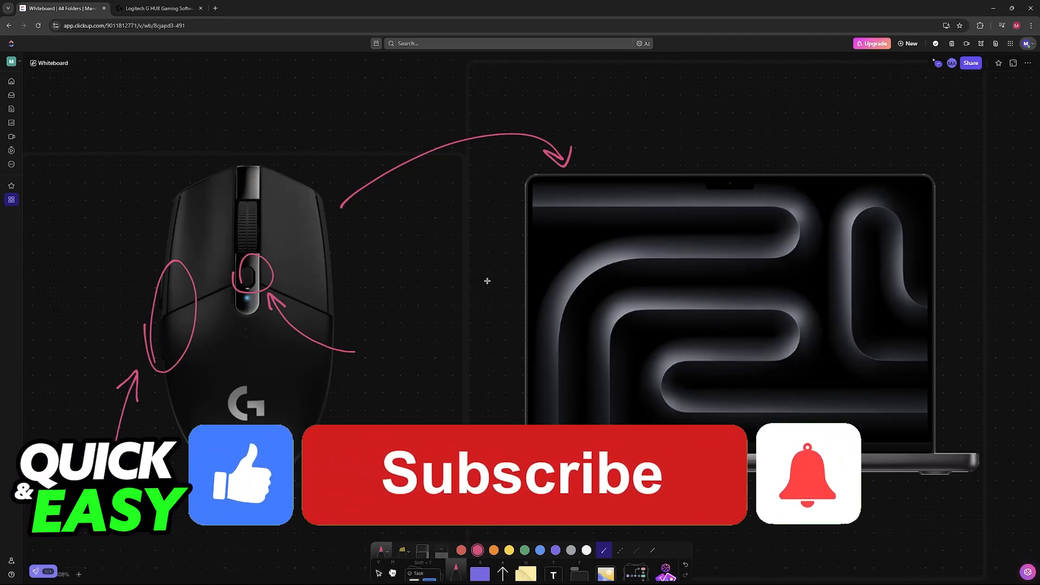
click(524, 474)
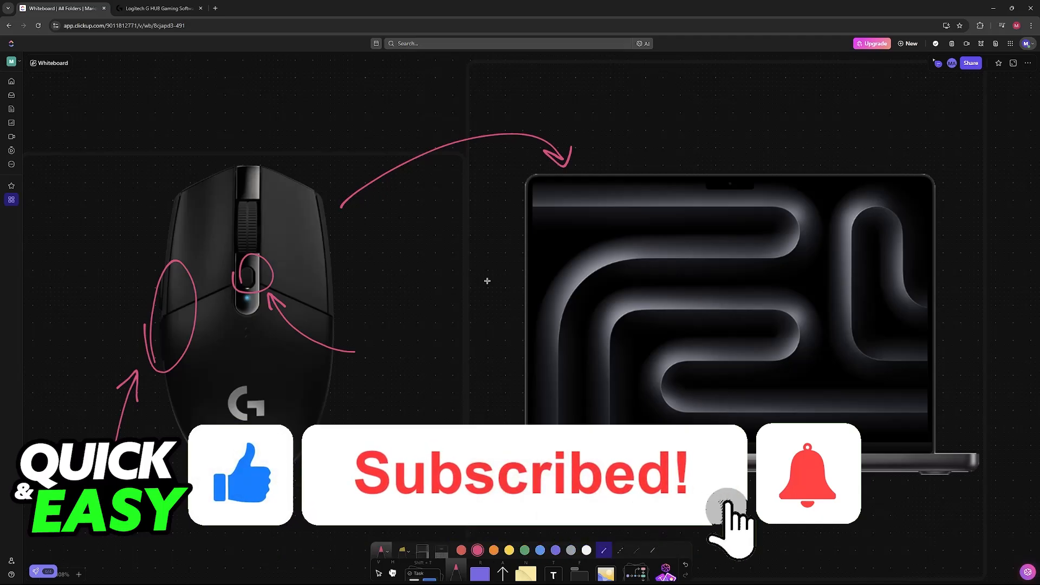
click(808, 475)
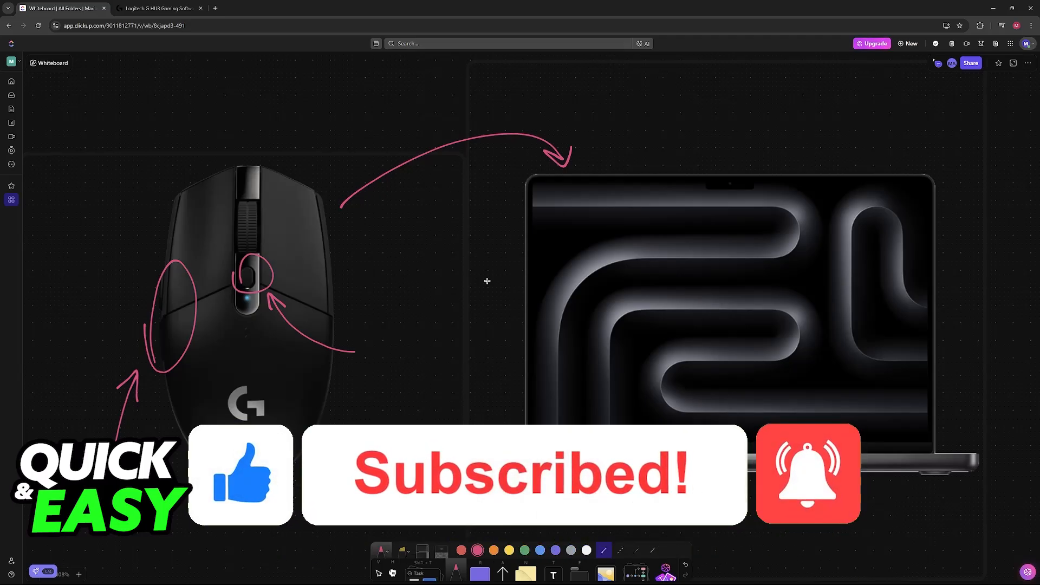